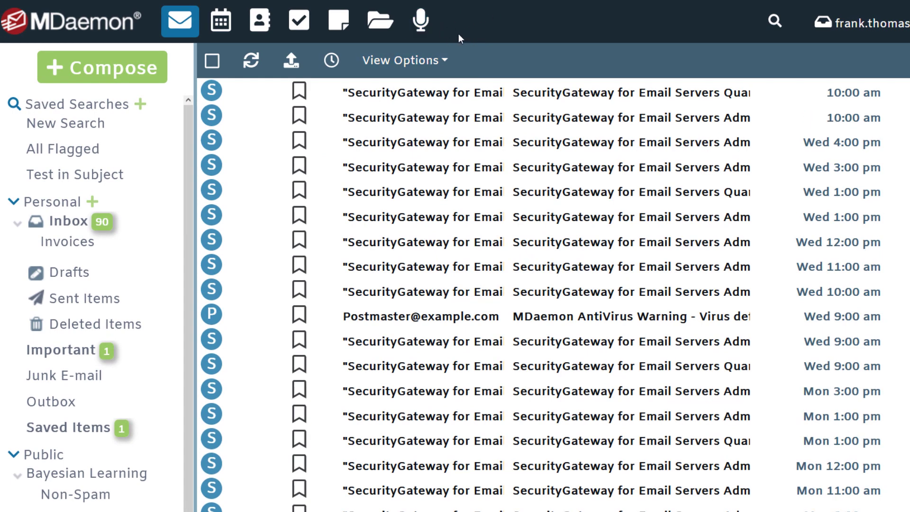
{"action": "mouse_move", "coordinate": [469, 33]}
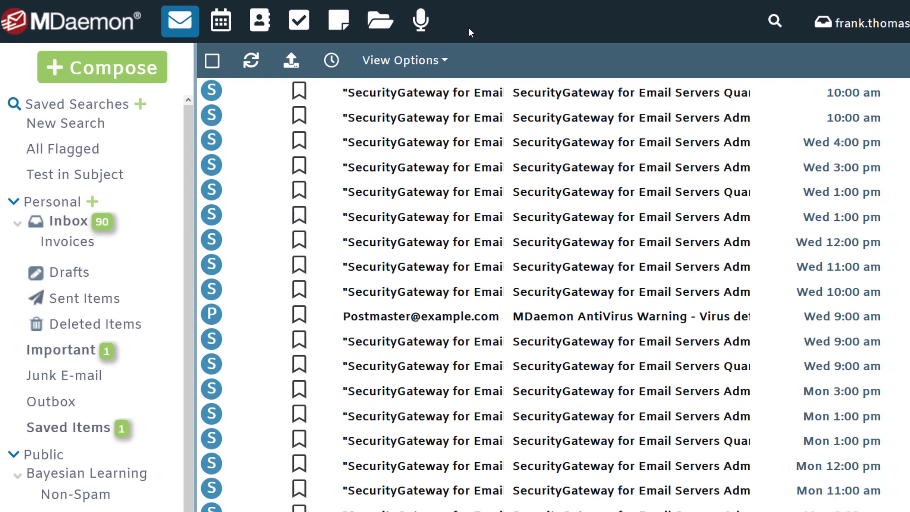
{"action": "mouse_move", "coordinate": [476, 15]}
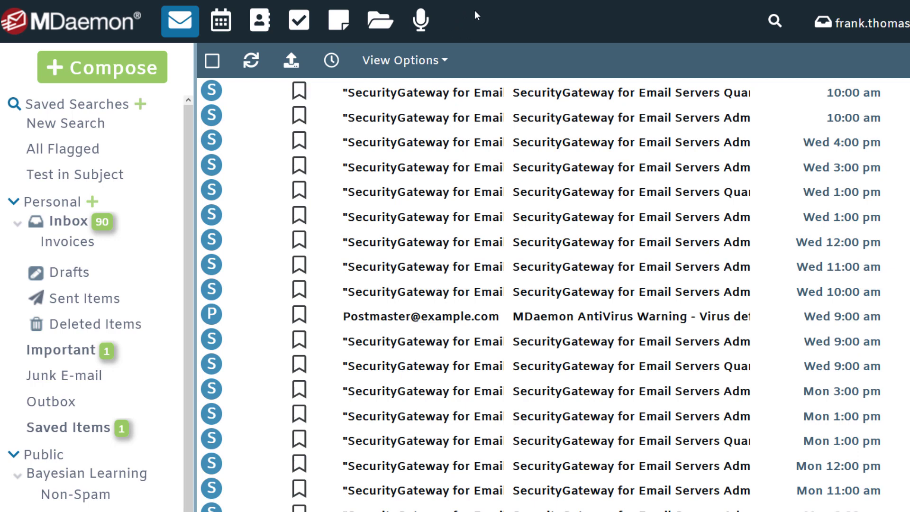
{"action": "mouse_move", "coordinate": [480, 19]}
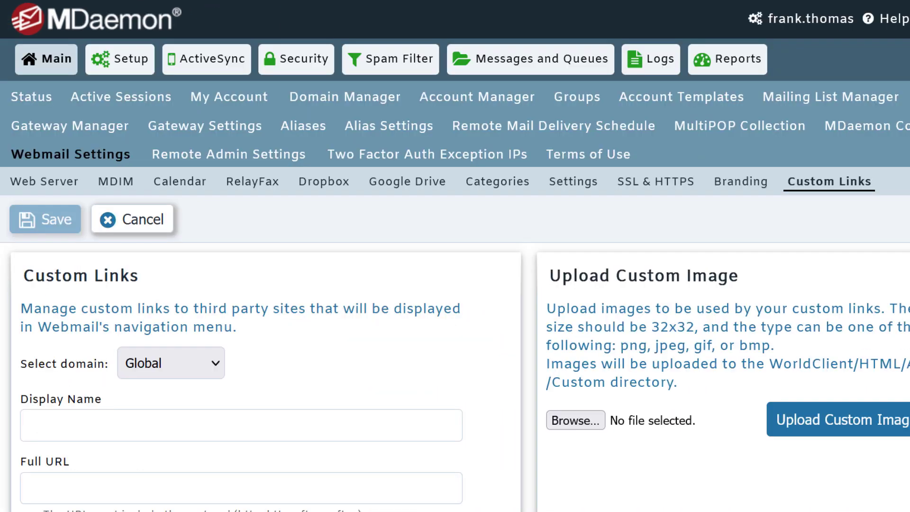
- Go from Main to Webmail Settings and open the Custom Links tab
{"action": "left_click", "coordinate": [46, 58]}
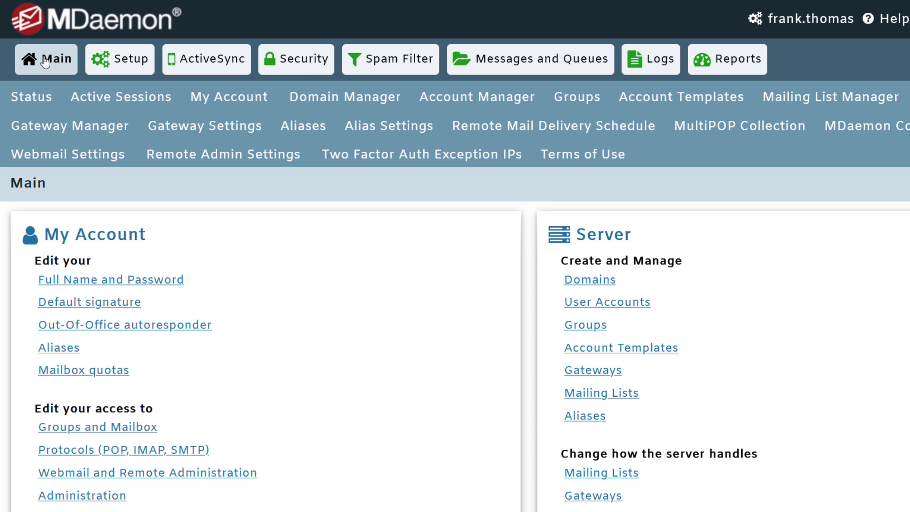
{"action": "mouse_move", "coordinate": [46, 78]}
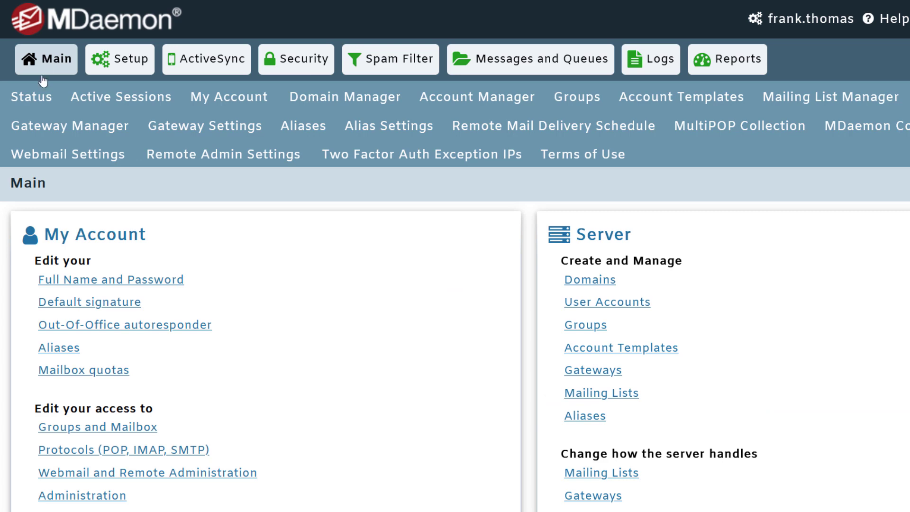
{"action": "left_click", "coordinate": [68, 153]}
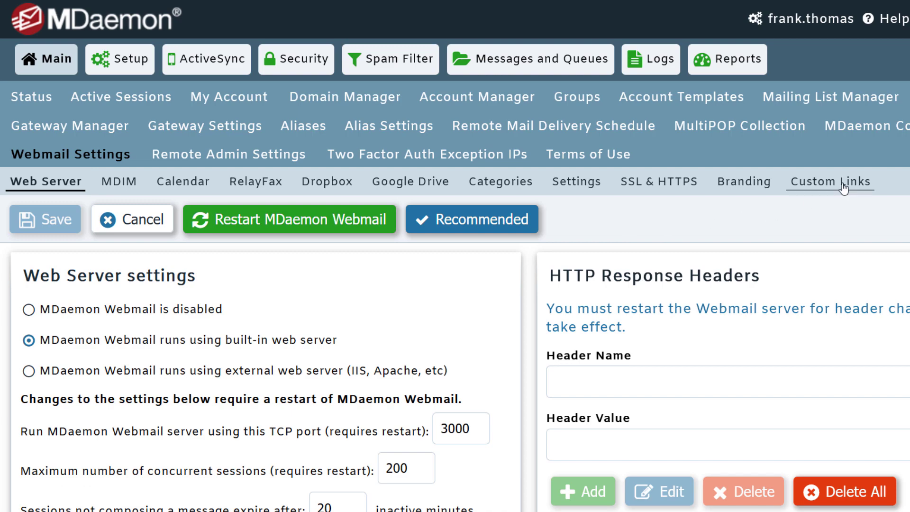
{"action": "left_click", "coordinate": [829, 181]}
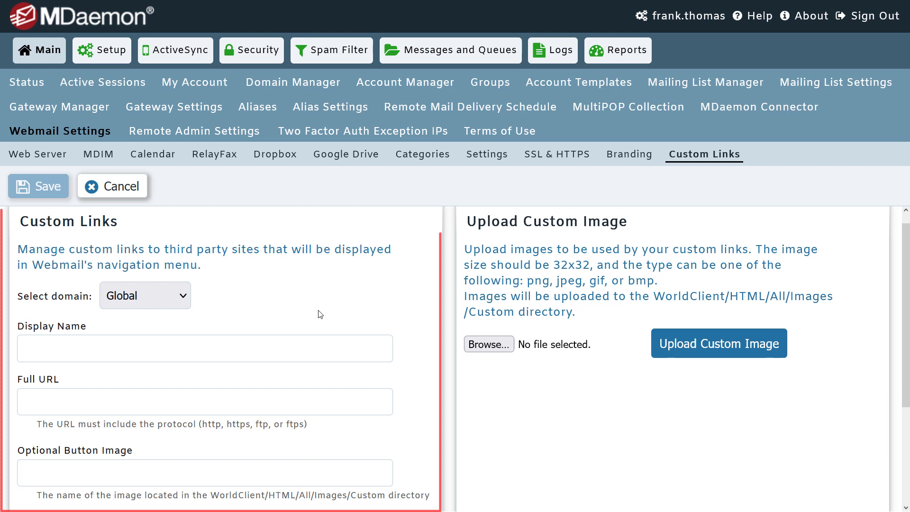
{"action": "mouse_move", "coordinate": [99, 239]}
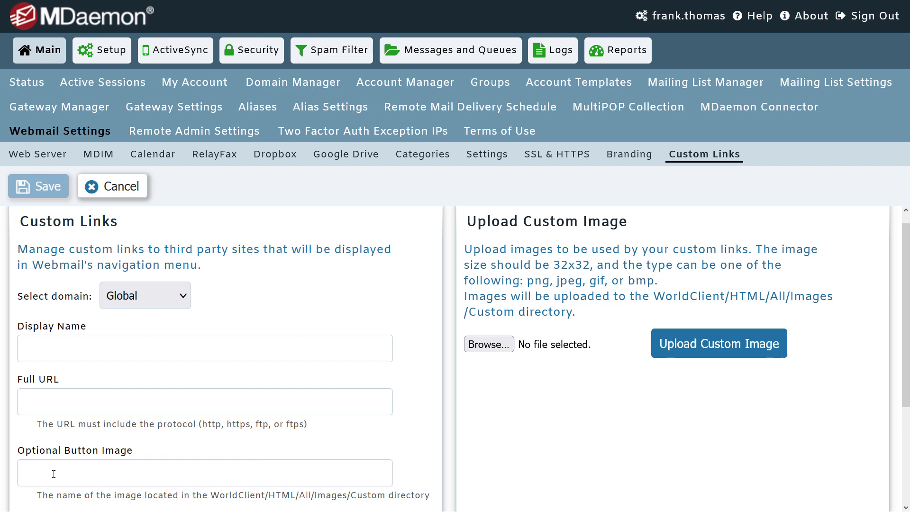
{"action": "left_click", "coordinate": [145, 295]}
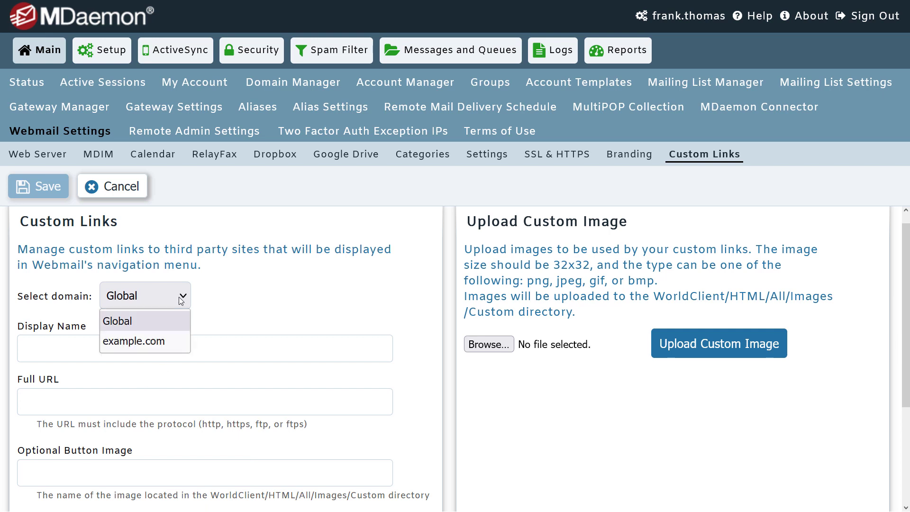
{"action": "mouse_move", "coordinate": [150, 341]}
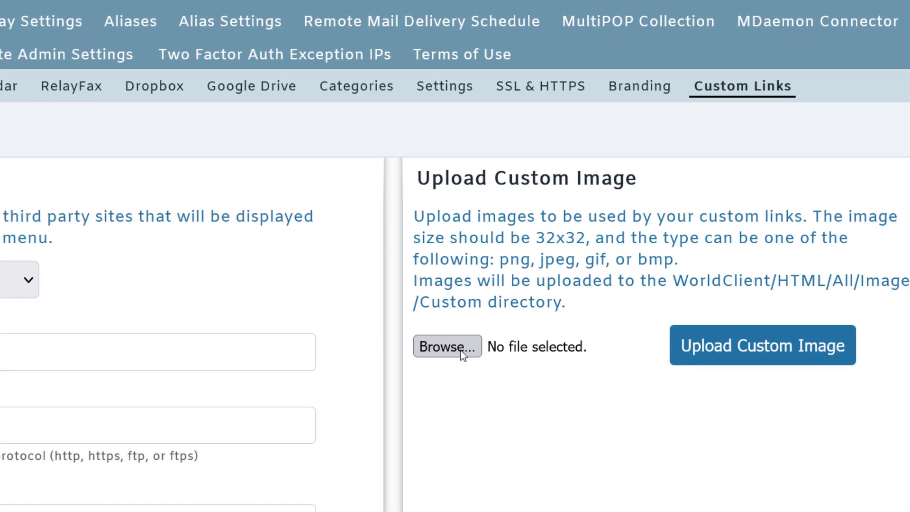
- Upload SG_Icon_32p_300dpi.png from the Desktop as a custom button image
{"action": "left_click", "coordinate": [447, 346]}
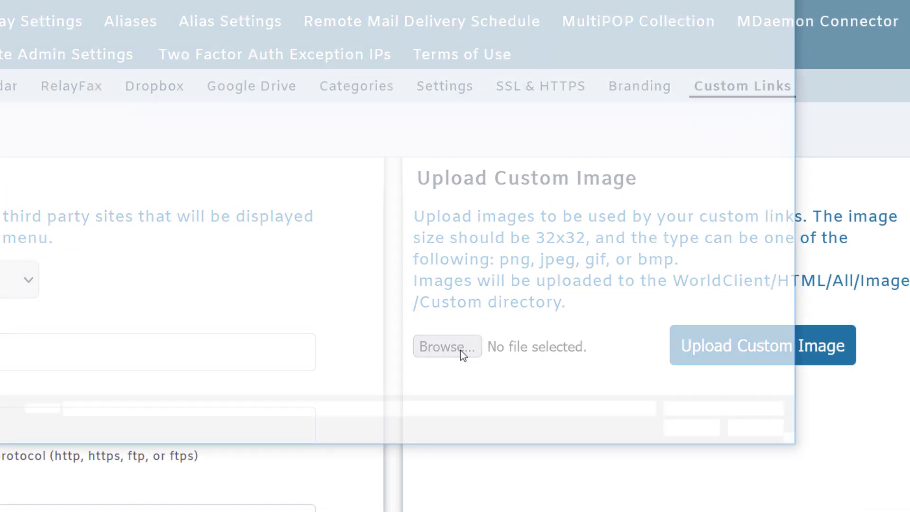
{"action": "left_click", "coordinate": [446, 346]}
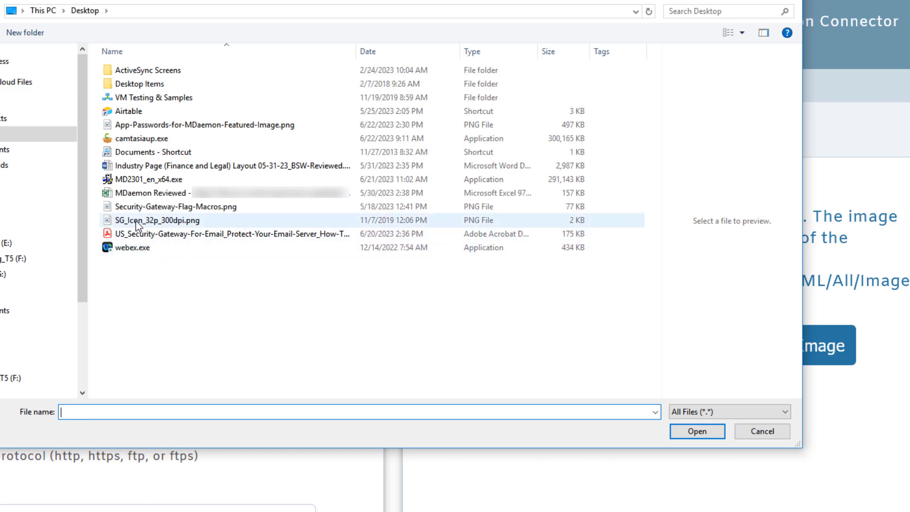
{"action": "left_click", "coordinate": [154, 220]}
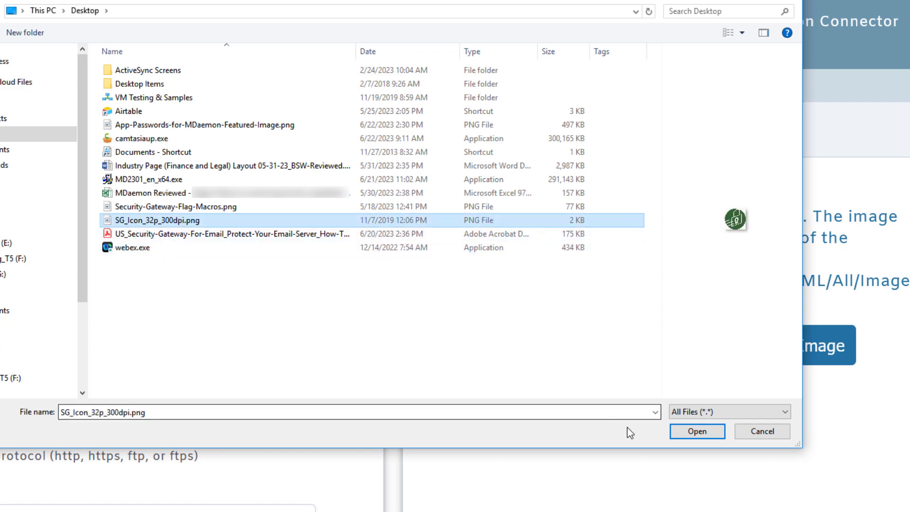
{"action": "left_click", "coordinate": [696, 431]}
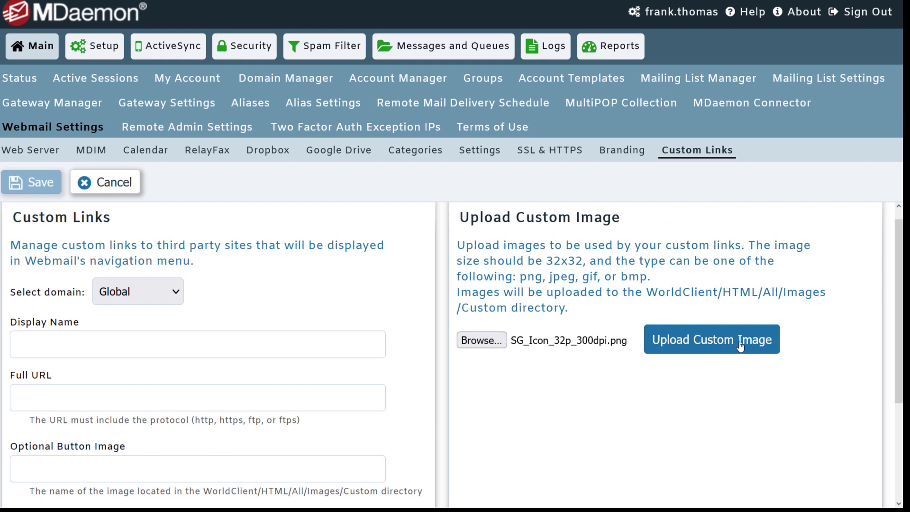
{"action": "left_click", "coordinate": [710, 339]}
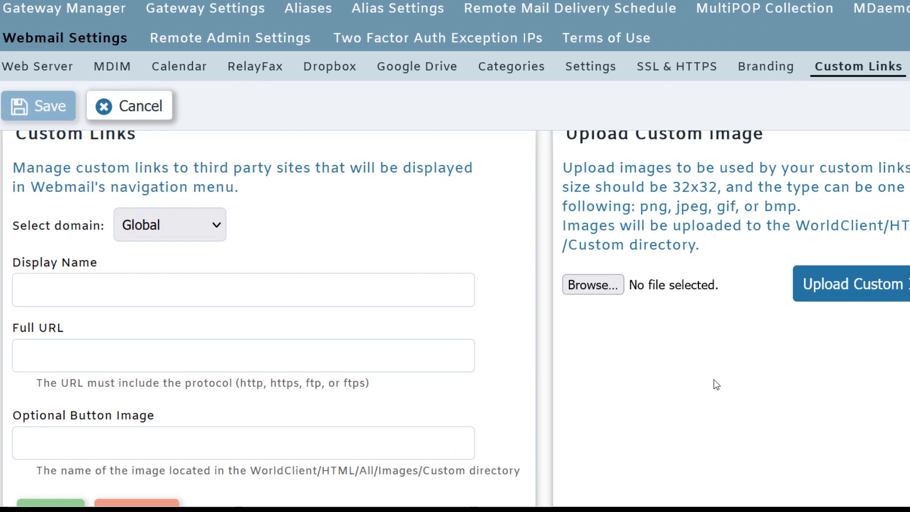
{"action": "mouse_move", "coordinate": [690, 390]}
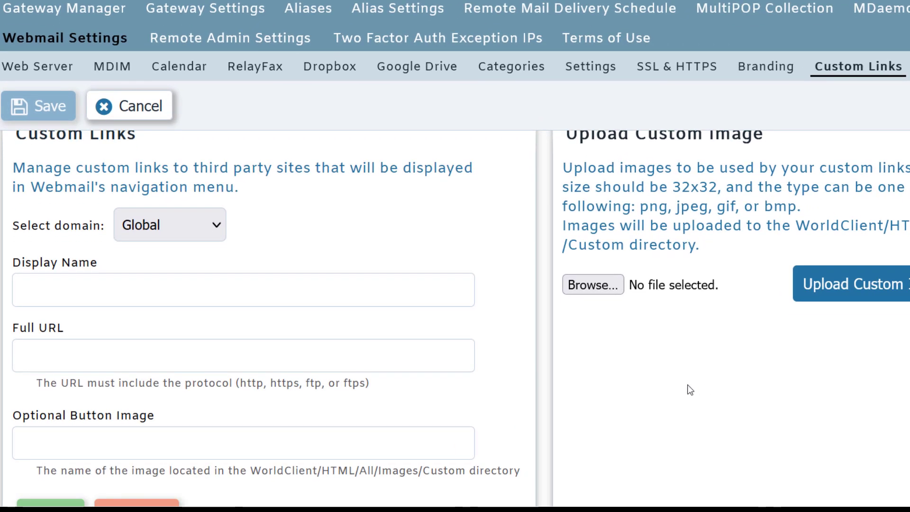
{"action": "left_click", "coordinate": [242, 290]}
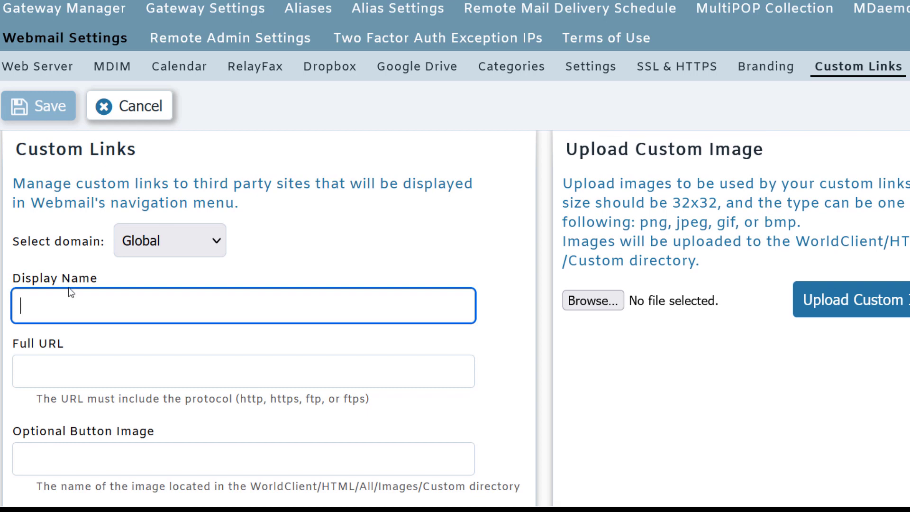
{"action": "type", "text": "SG-Log"}
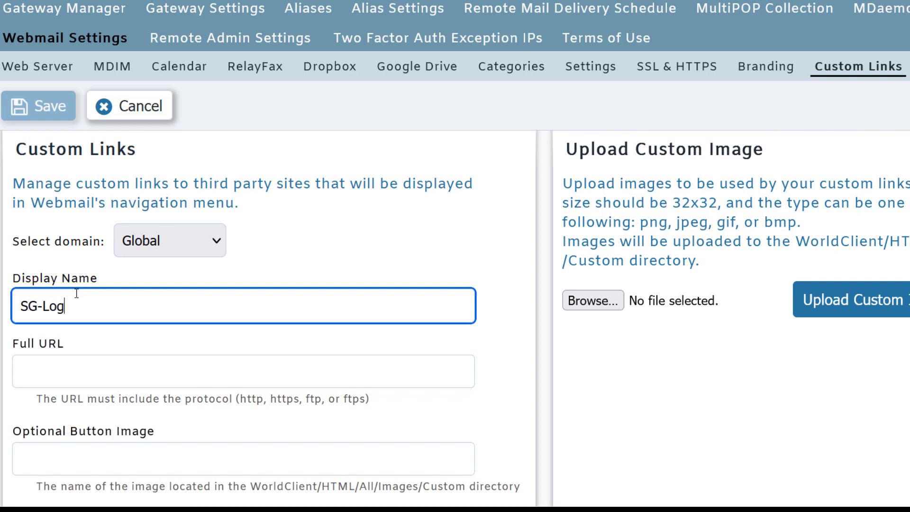
{"action": "type", "text": "in"}
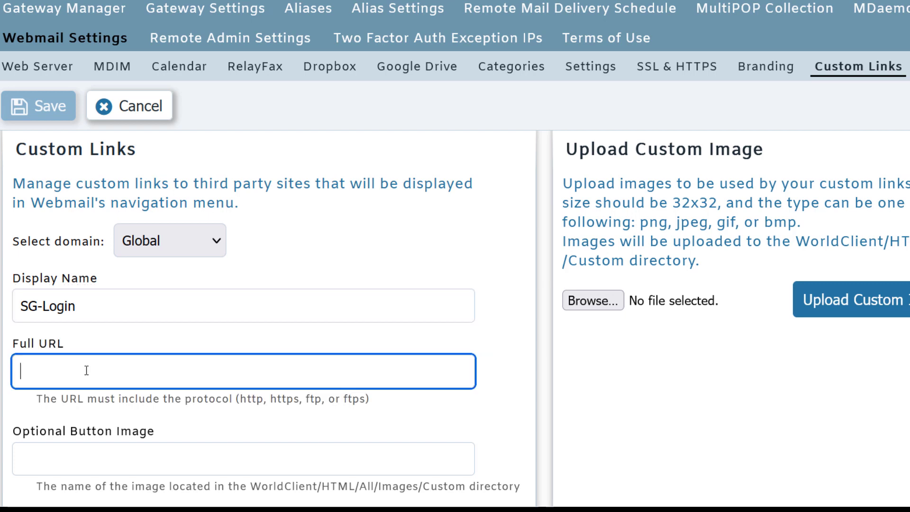
{"action": "type", "text": "http://192.168.100.12:4000/SecurityGateway.dll?view=login&redirect=true"}
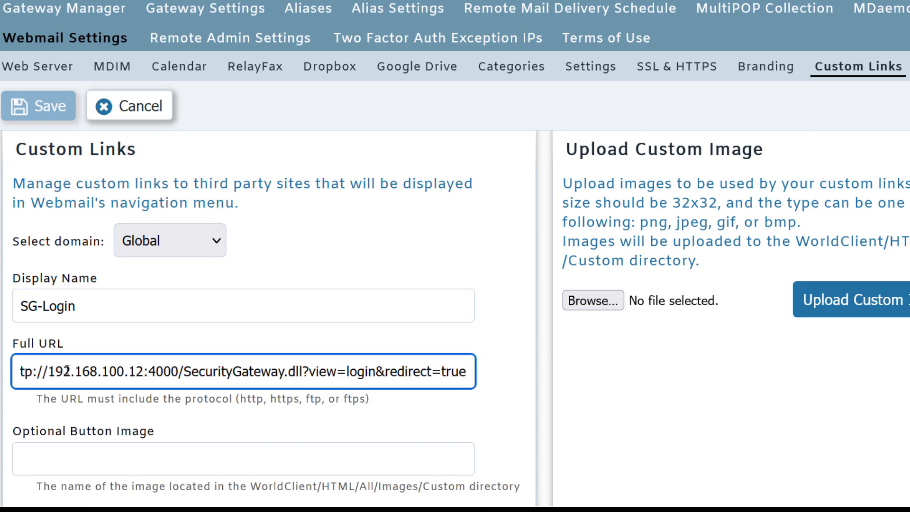
{"action": "scroll", "scroll_direction": "down", "scroll_amount": 3}
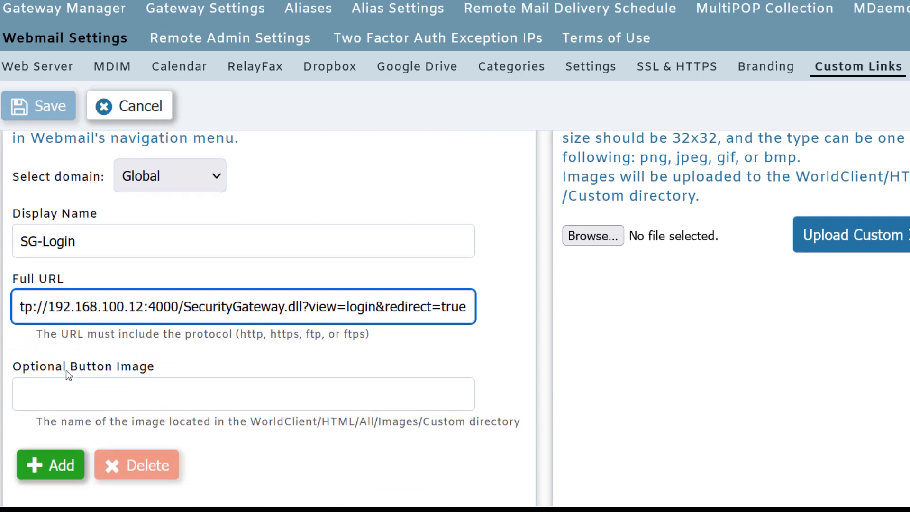
{"action": "scroll", "scroll_direction": "down", "scroll_amount": 3}
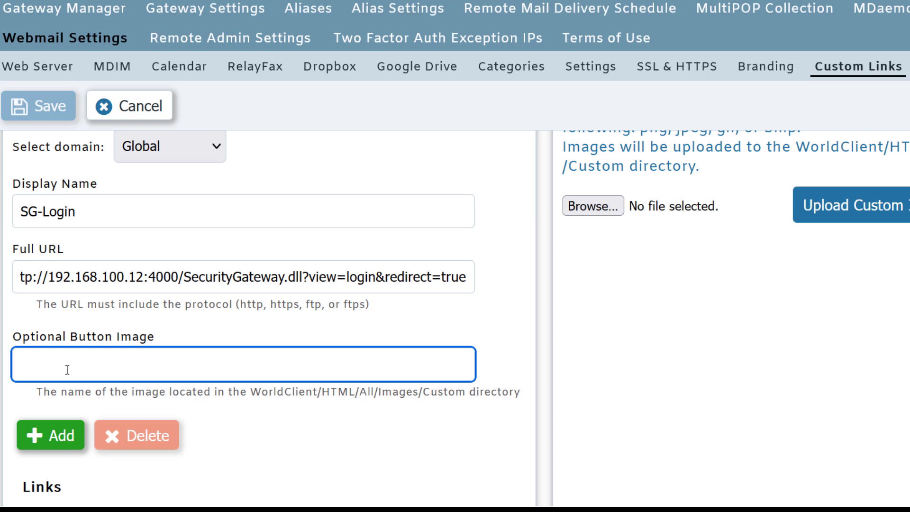
{"action": "type", "text": "SG_Icon_32p_300dpi.png"}
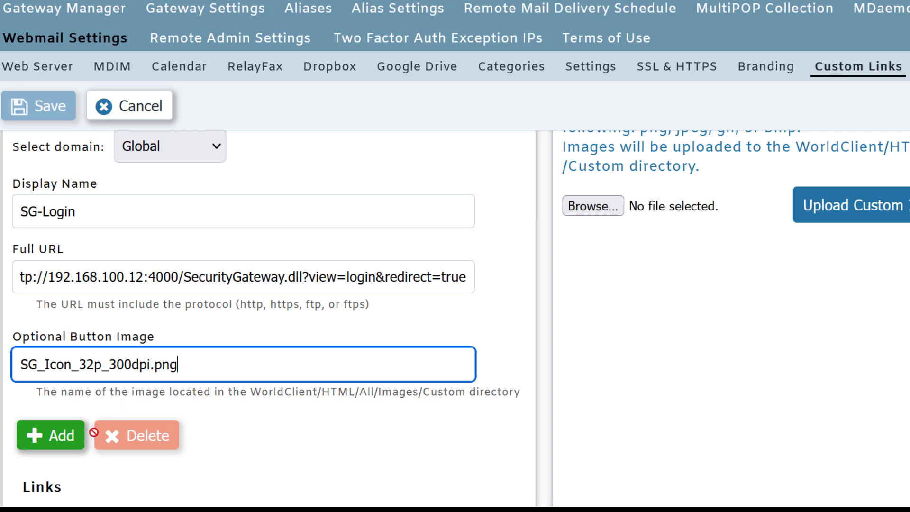
{"action": "left_click", "coordinate": [49, 435]}
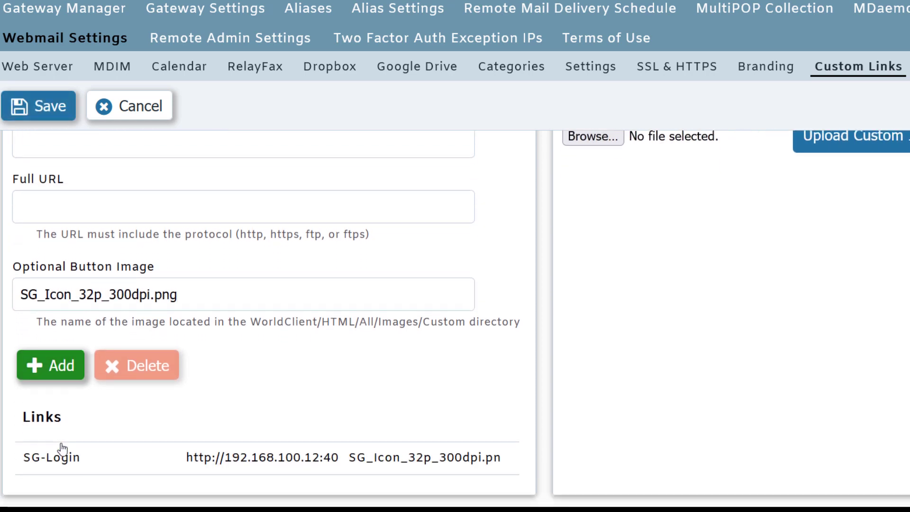
- Save the Custom Links settings containing the new SG-Login link
{"action": "left_click", "coordinate": [51, 457]}
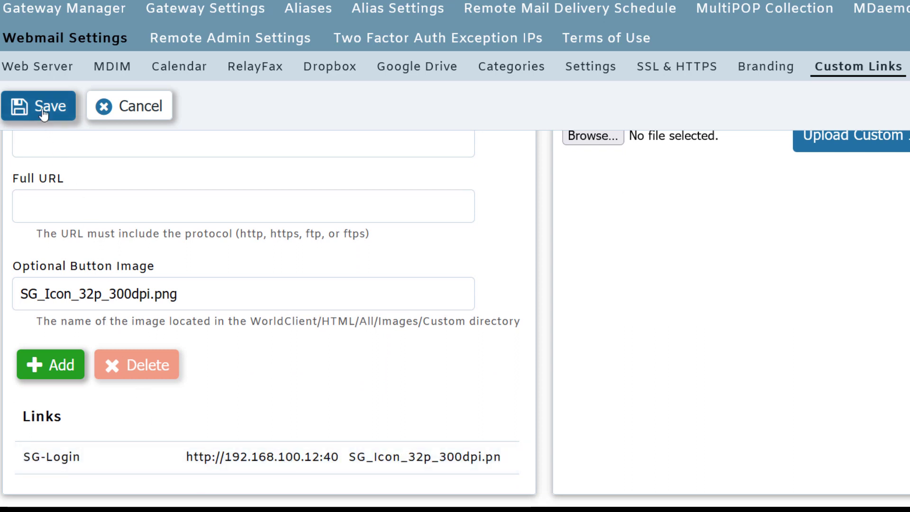
{"action": "left_click", "coordinate": [39, 105]}
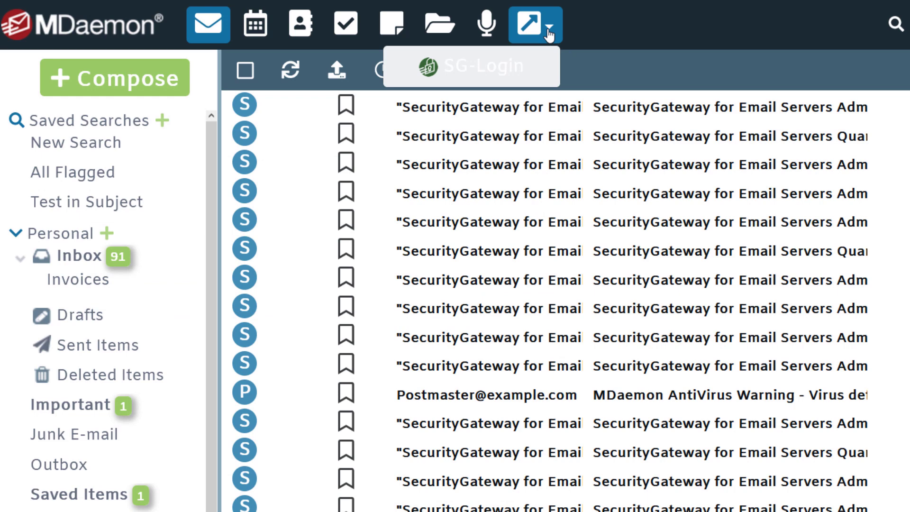
{"action": "mouse_move", "coordinate": [470, 65]}
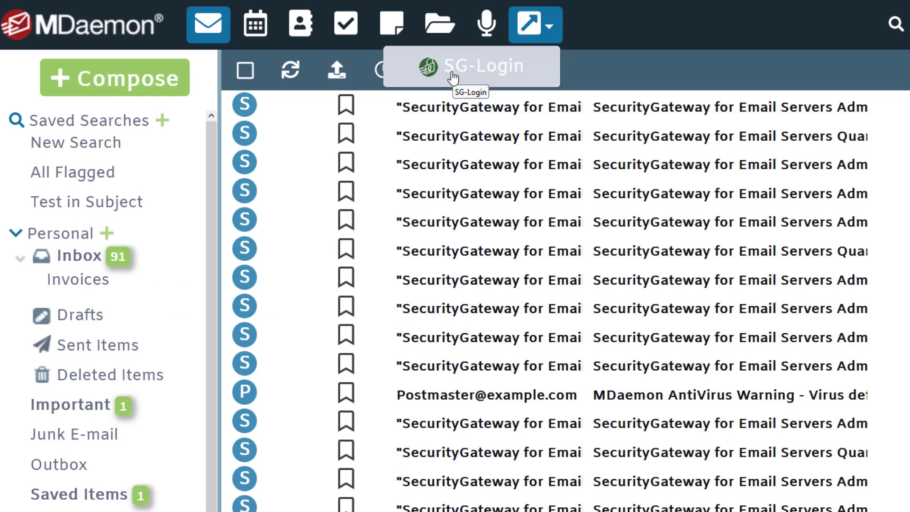
- Follow SG-Login from the Webmail toolbar to reach the SecurityGateway sign-in page
{"action": "left_click", "coordinate": [471, 65]}
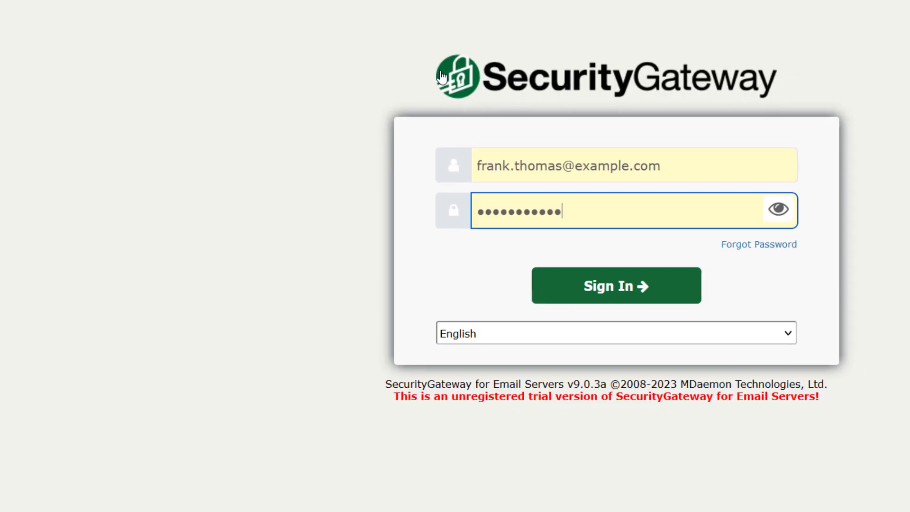